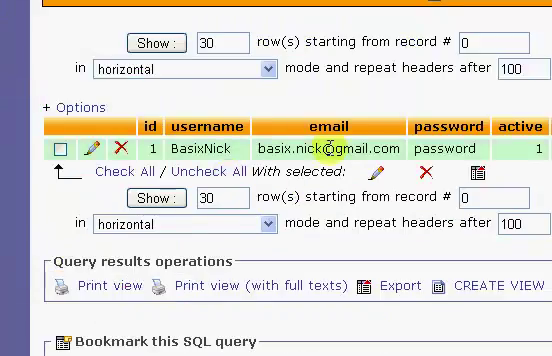
# After 'left side content', add <br><br><?php echo md5('password'); ?> in index.php's left div.
pyautogui.scroll(3)
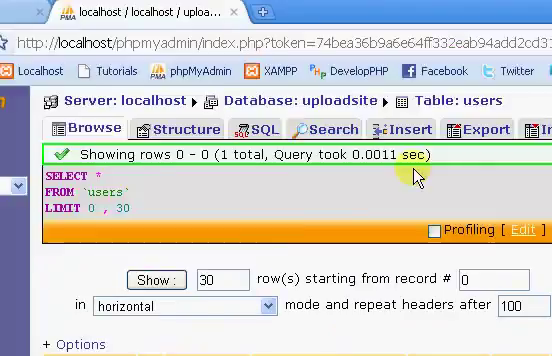
pyautogui.scroll(-3)
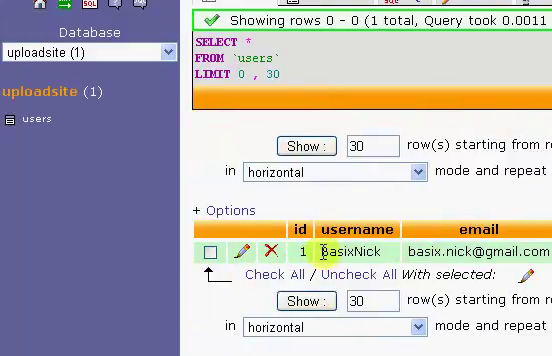
pyautogui.hscroll(3)
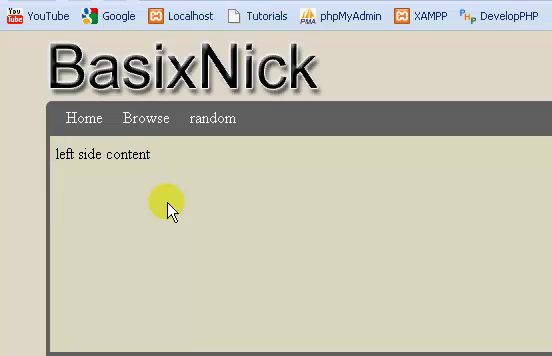
pyautogui.moveTo(130, 90)
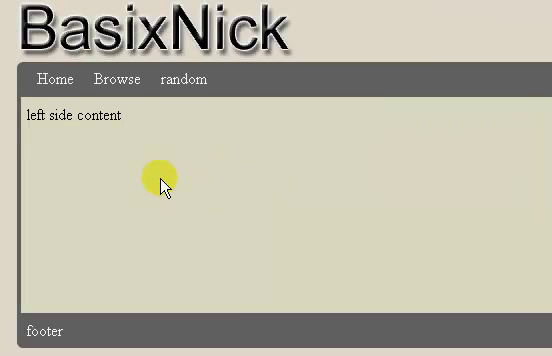
pyautogui.moveTo(160, 198)
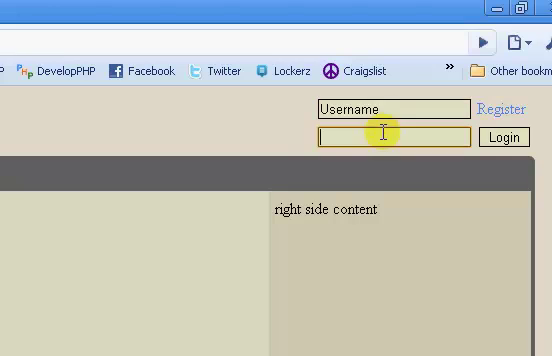
pyautogui.moveTo(143, 133)
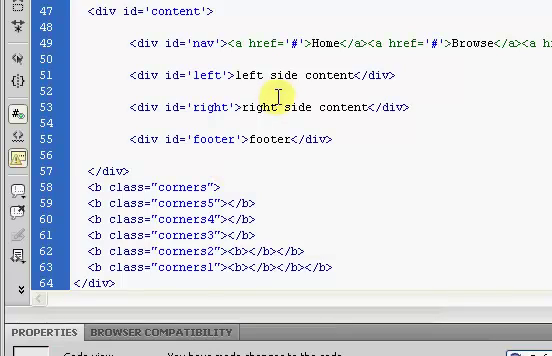
pyautogui.scroll(3)
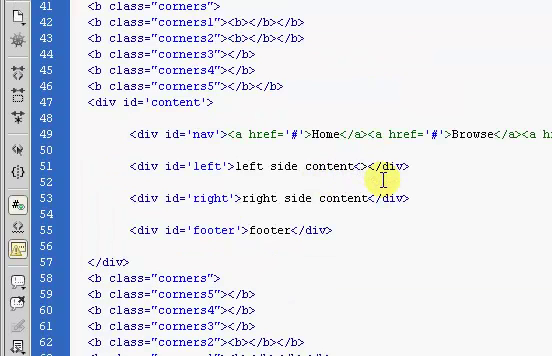
pyautogui.write('br><br>')
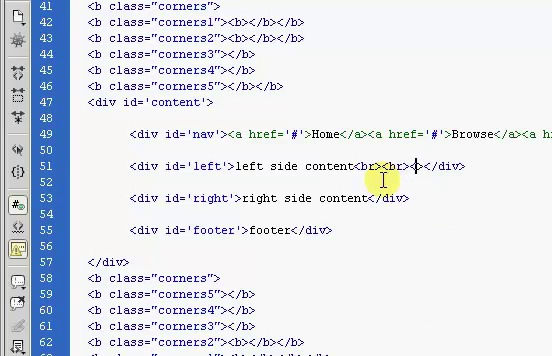
pyautogui.write('<?php ?>')
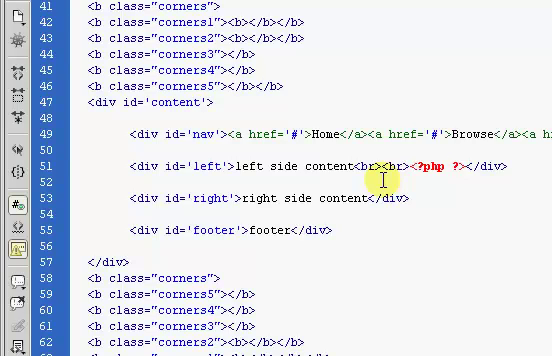
pyautogui.write('echo')
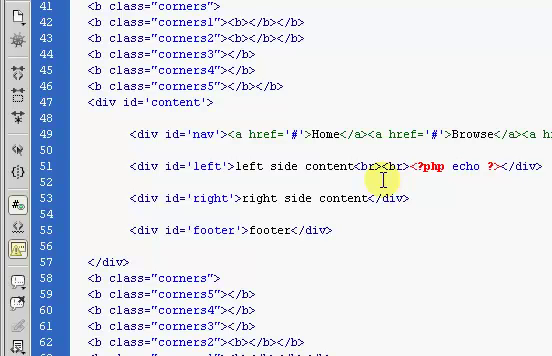
pyautogui.write('md5()')
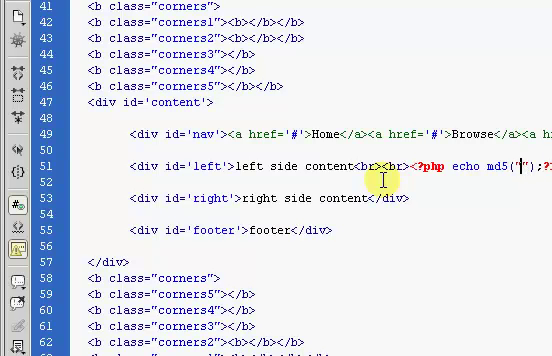
pyautogui.write('pass')
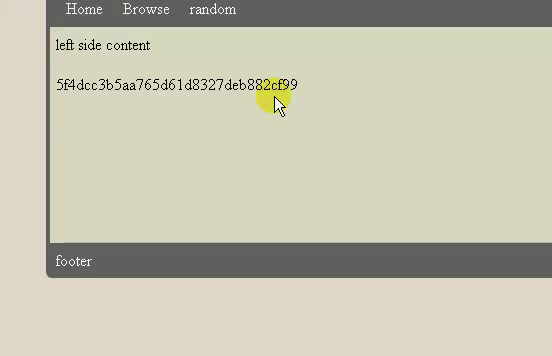
# Store the md5 hash as the user's password in phpMyAdmin, then return to Dreamweaver.
pyautogui.scroll(3)
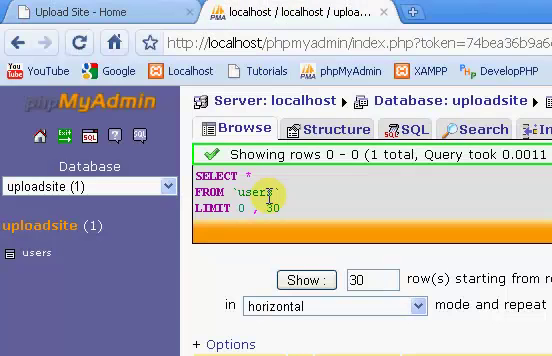
pyautogui.scroll(-3)
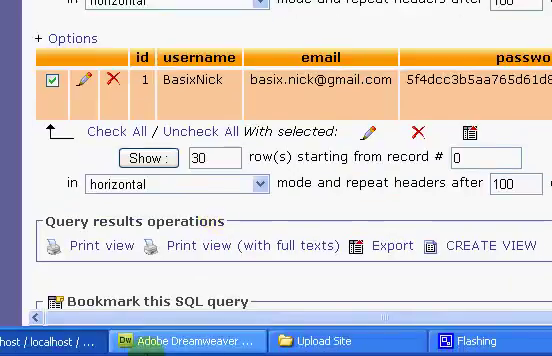
pyautogui.click(180, 342)
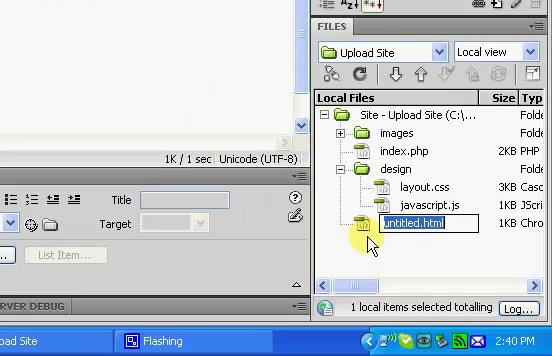
# Name the new site file login.php, open it beside index.php, and begin editing its title.
pyautogui.write('login.php')
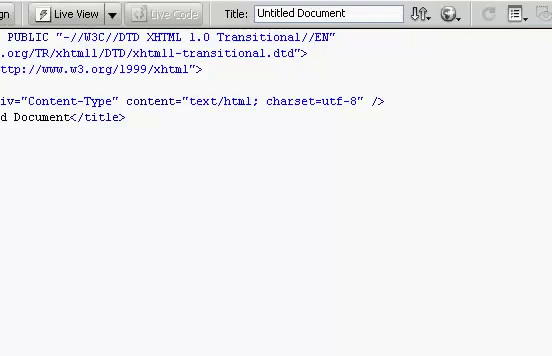
pyautogui.click(24, 13)
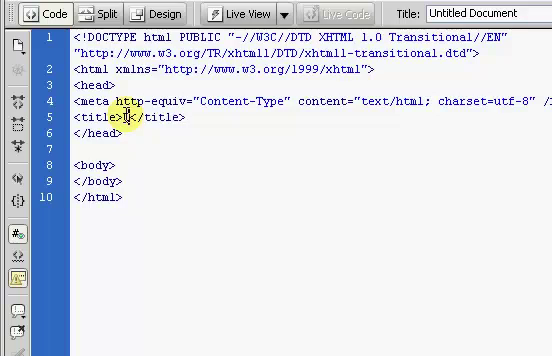
pyautogui.write('Upload Site - Home')
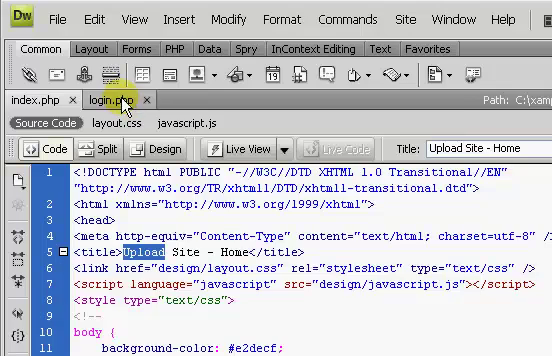
# Copy index.php's head into login.php and retitle it 'Upload Site - Login'.
pyautogui.click(110, 99)
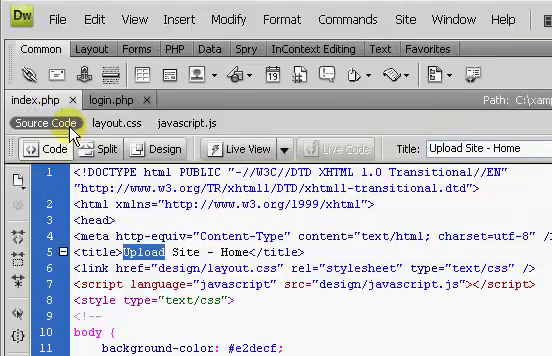
pyautogui.scroll(-3)
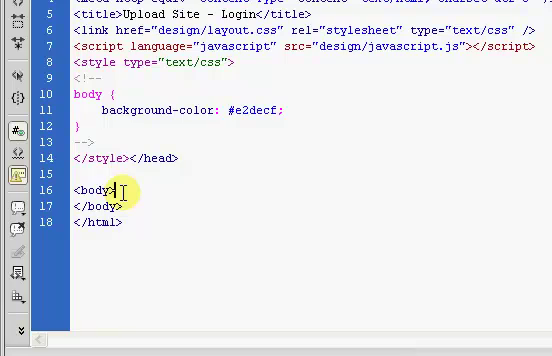
# Insert blank lines and an empty <div id='loginbox'></div> into login.php's body.
pyautogui.press('Enter')
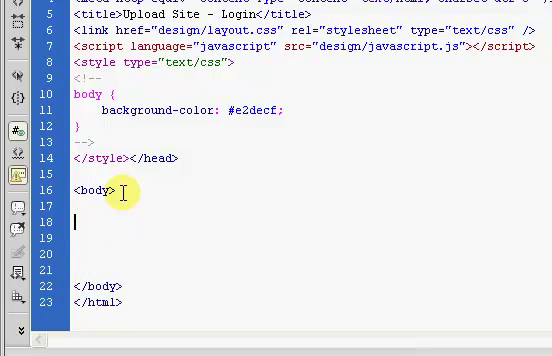
pyautogui.write('<')
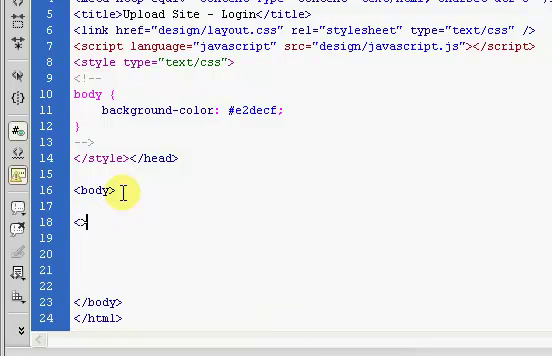
pyautogui.write("div id=''>")
pyautogui.click(311, 270)
pyautogui.write('</div>')
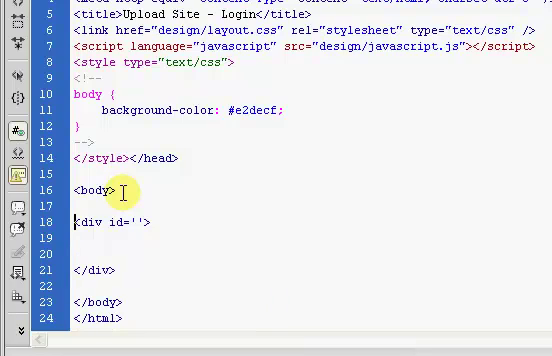
pyautogui.write('lo')
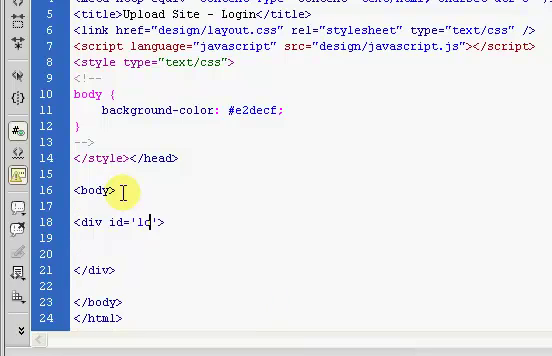
pyautogui.write('oginbox')
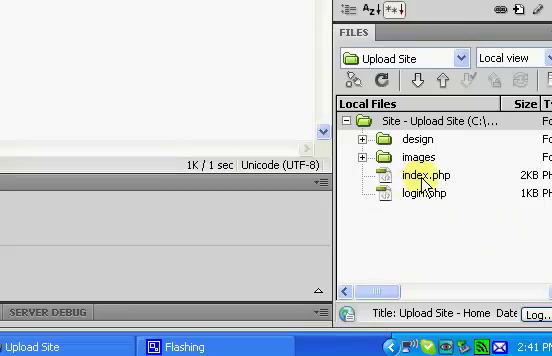
pyautogui.doubleClick(424, 194)
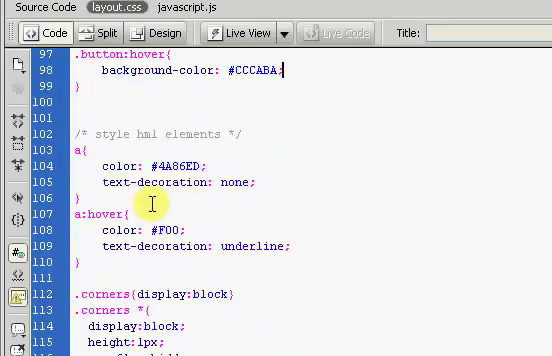
pyautogui.scroll(3)
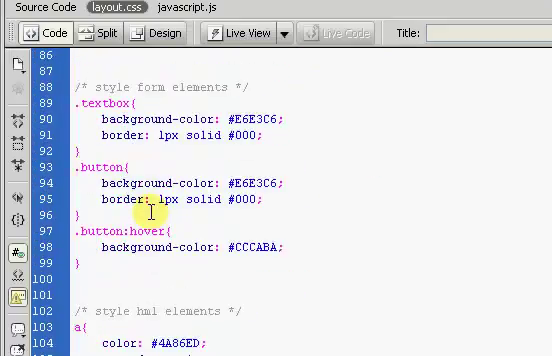
pyautogui.scroll(3)
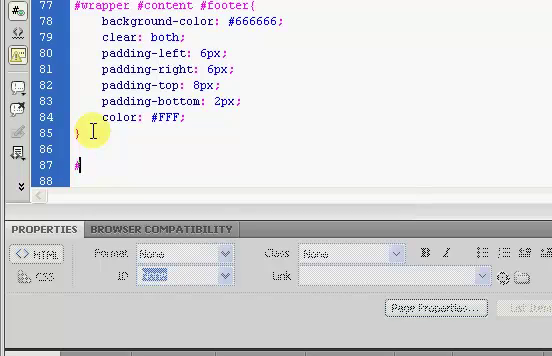
# Add a #loginbox rule with width 500px, height 400px and background-color #CAC8C8.
pyautogui.write('#loginbox{')
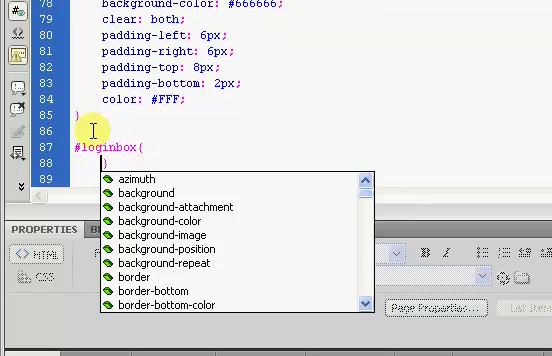
pyautogui.scroll(-3)
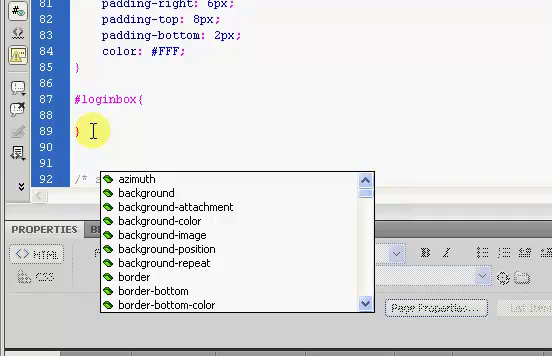
pyautogui.write('width:')
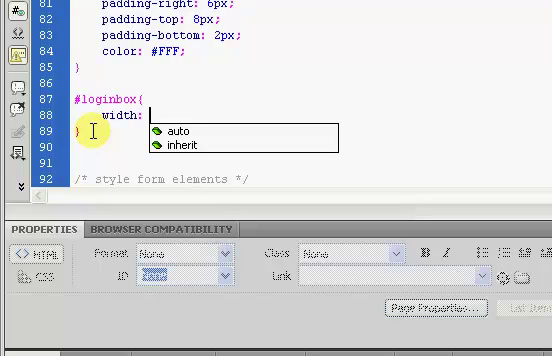
pyautogui.write('s')
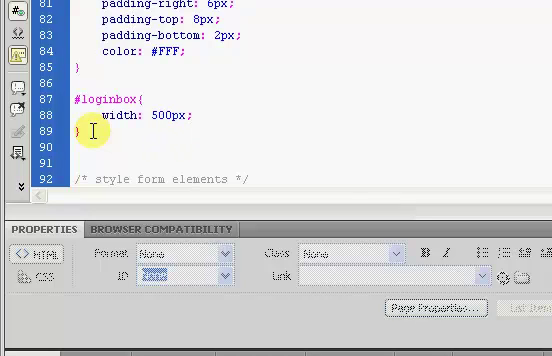
pyautogui.write('height:')
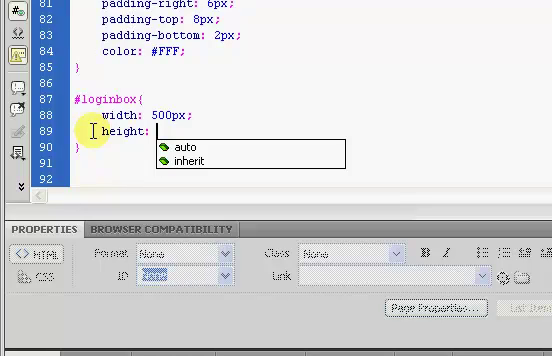
pyautogui.write('400px;')
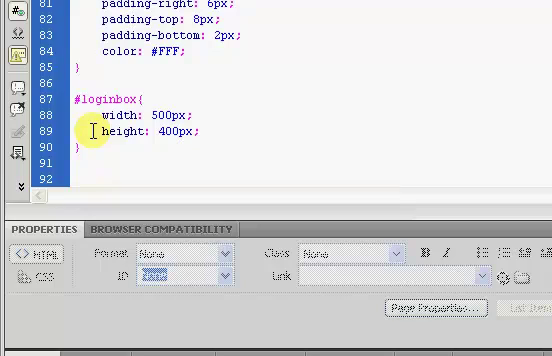
pyautogui.write('background-color:')
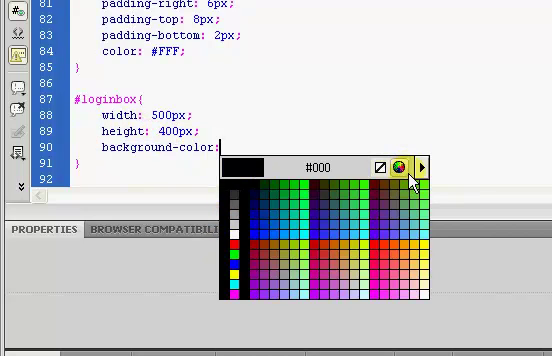
pyautogui.click(420, 166)
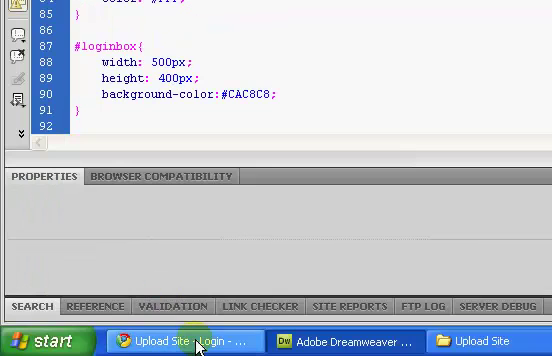
# Switch to Chrome to preview the login page with the new box.
pyautogui.click(175, 343)
pyautogui.write('margin-left: auto')
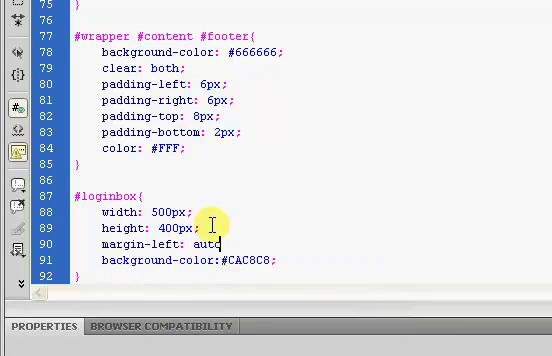
# Type margin-left: auto; into the #loginbox rule in layout.css.
pyautogui.write('me')
pyautogui.write(';')
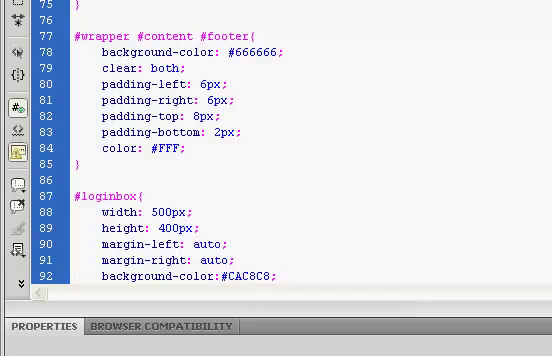
# Add margin-right: auto to #loginbox, then reload login.php in Chrome, confirming resubmission.
pyautogui.scroll(3)
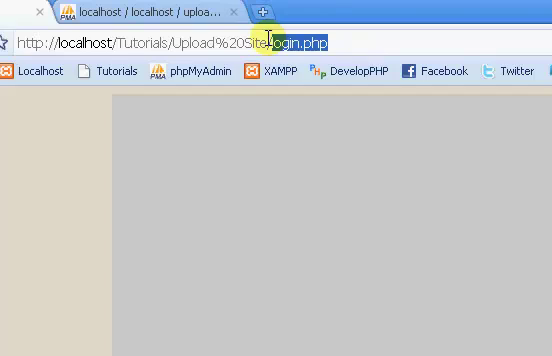
pyautogui.press('Return')
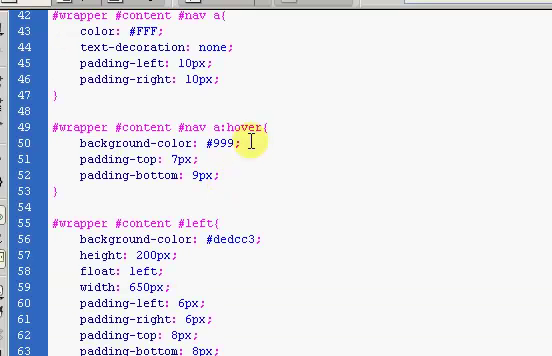
pyautogui.scroll(-3)
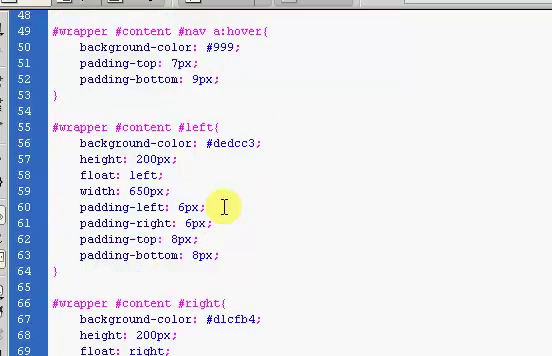
pyautogui.scroll(-3)
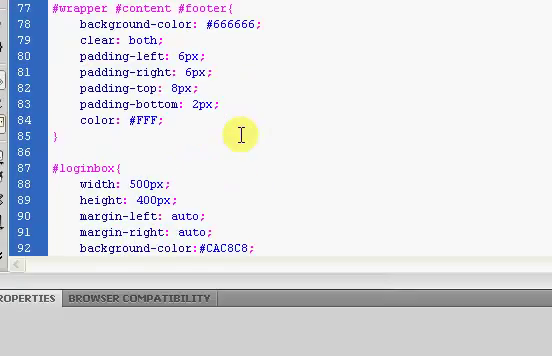
pyautogui.scroll(-3)
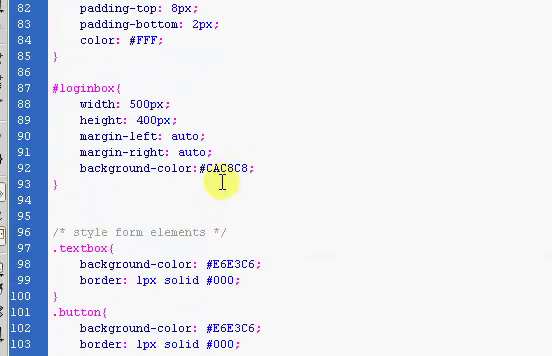
pyautogui.click(215, 167)
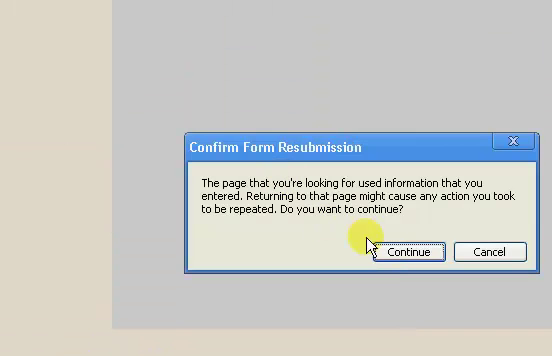
pyautogui.click(405, 252)
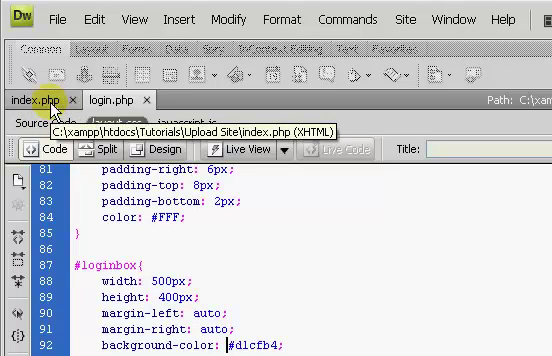
# Change the #loginbox background to #d1cfb4, then find the logo div in index.php.
pyautogui.click(108, 99)
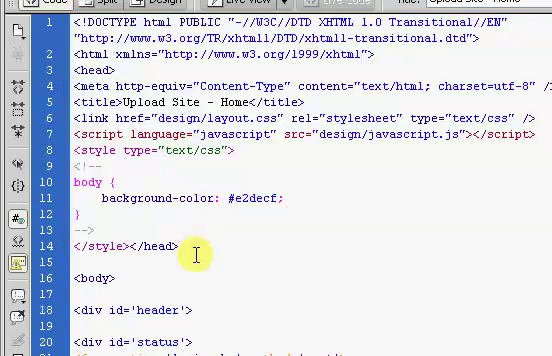
pyautogui.scroll(-3)
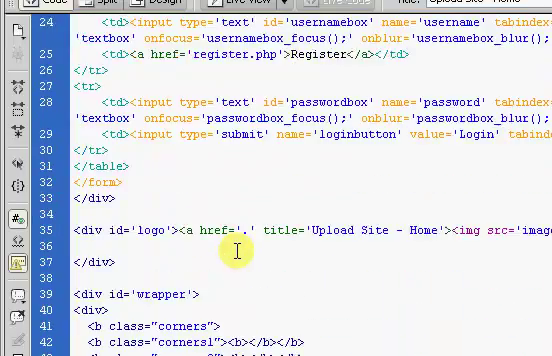
pyautogui.scroll(3)
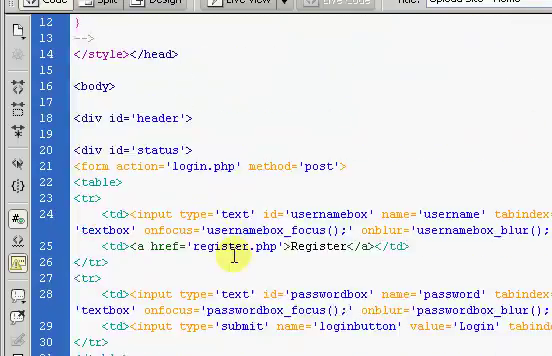
pyautogui.scroll(-3)
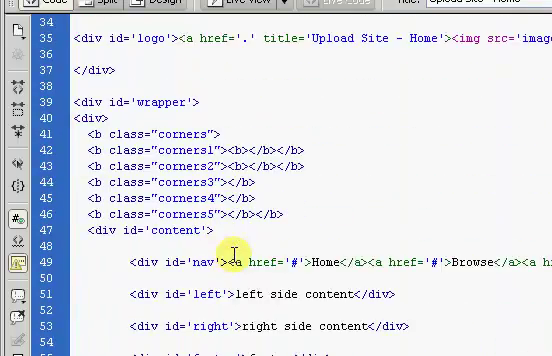
pyautogui.scroll(3)
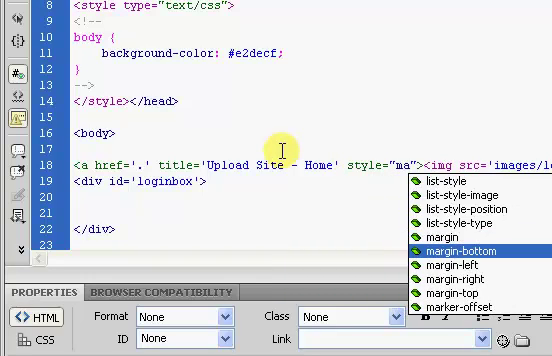
# Reload the login page in Chrome and confirm the resubmission with Continue.
pyautogui.click(459, 271)
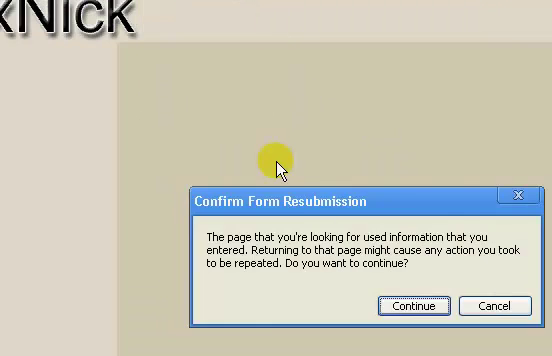
pyautogui.click(413, 306)
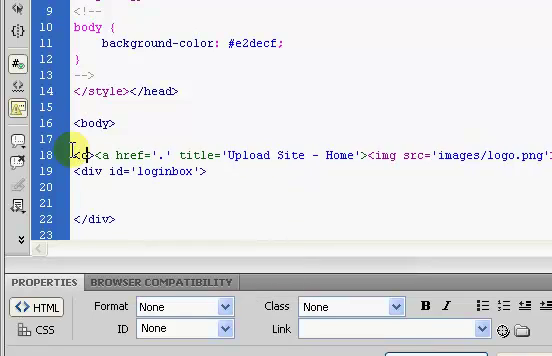
# Wrap the logo link in <center> tags and give the logo a 50px top margin.
pyautogui.write('<center>')
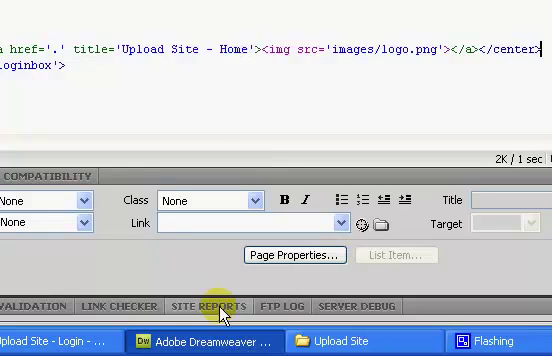
pyautogui.scroll(3)
pyautogui.write(' style="margin-top: ')
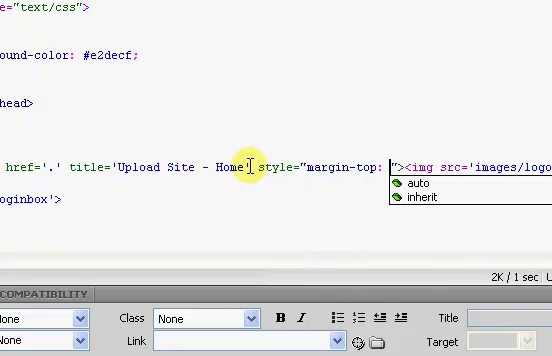
pyautogui.write('50p')
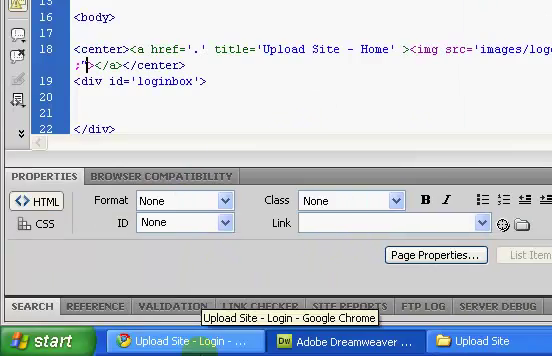
pyautogui.click(180, 346)
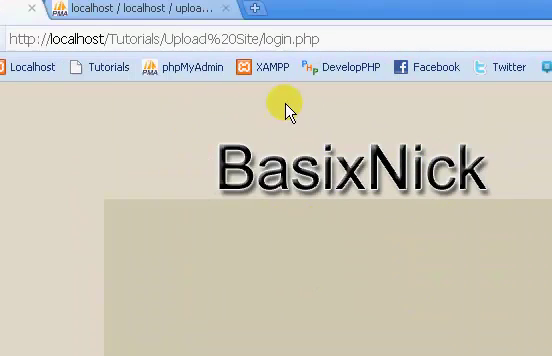
pyautogui.moveTo(252, 180)
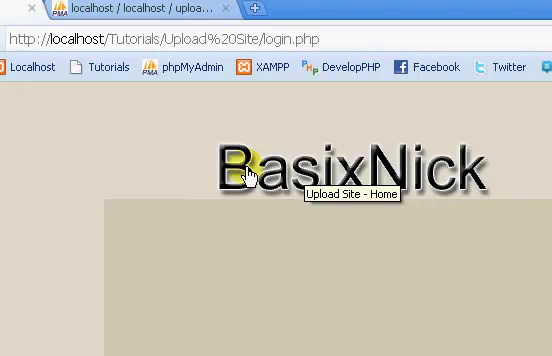
pyautogui.moveTo(304, 237)
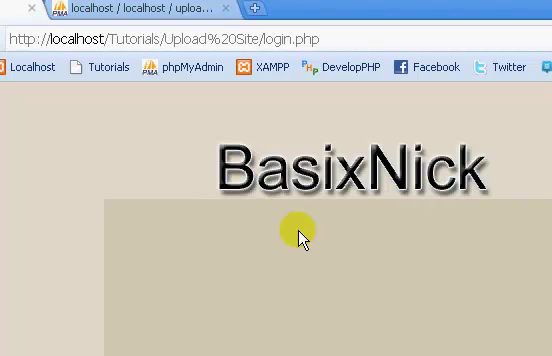
# Scroll down through layout.css to reach the #loginbox rule.
pyautogui.scroll(-3)
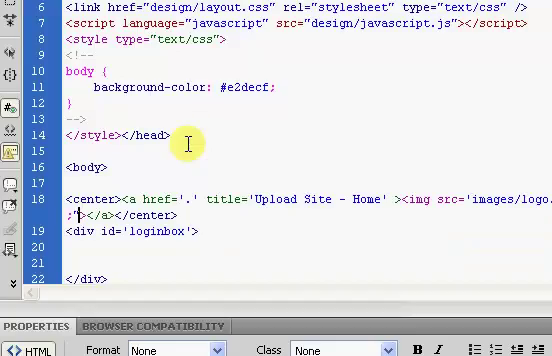
pyautogui.scroll(-3)
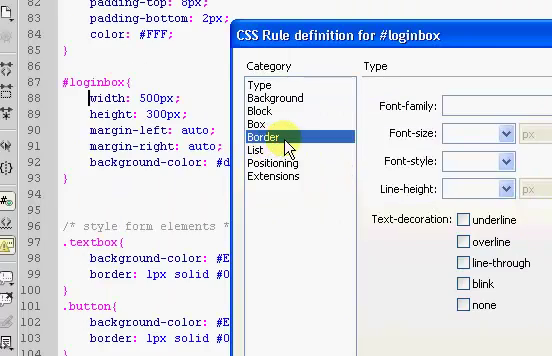
# Give #loginbox a solid 2px #666 border, the same on all sides.
pyautogui.click(262, 135)
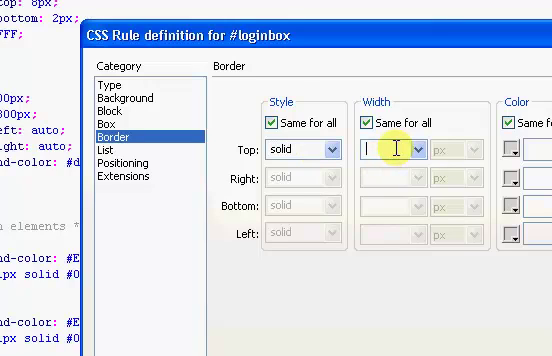
pyautogui.write('2')
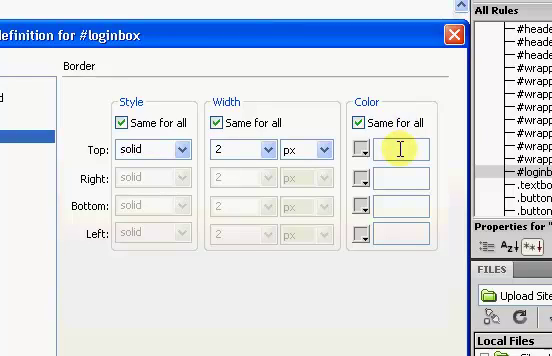
pyautogui.write('#666')
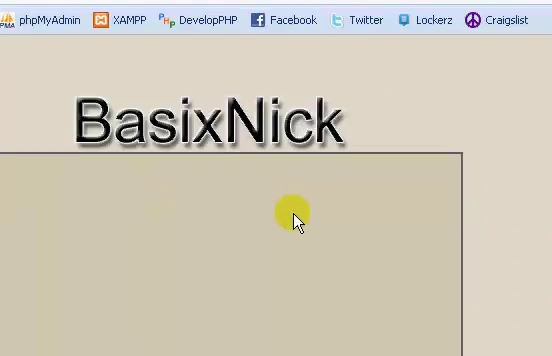
# Reopen the login page from the home page's Login link and scroll to the bordered box.
pyautogui.scroll(-3)
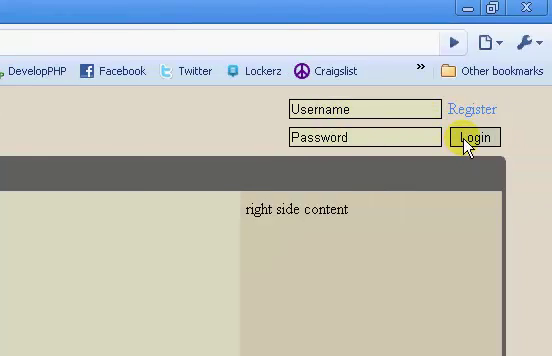
pyautogui.click(476, 137)
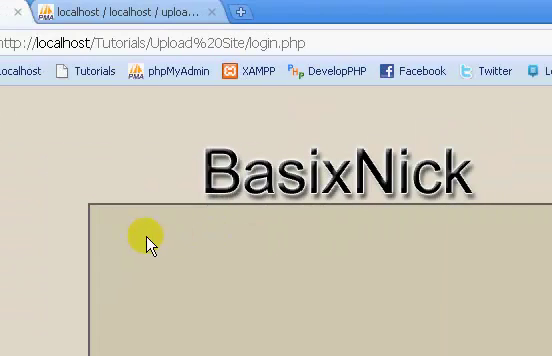
pyautogui.scroll(-3)
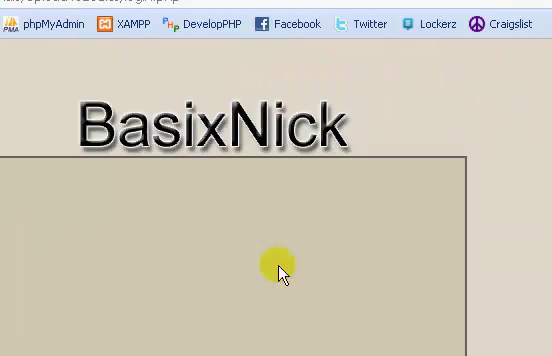
pyautogui.scroll(-3)
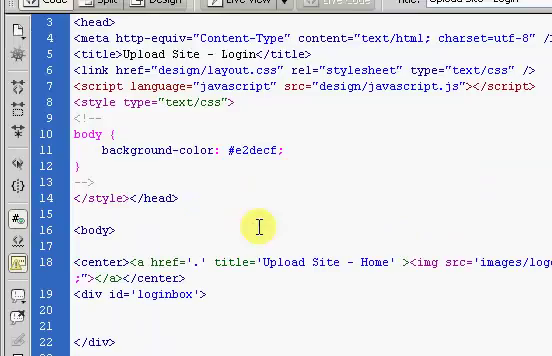
# Insert an empty <?php ?> block inside the loginbox div and delete the stray $.
pyautogui.scroll(-3)
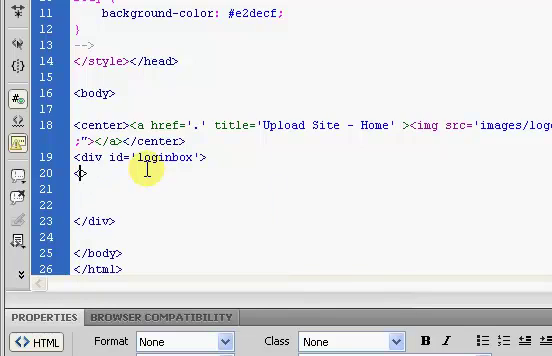
pyautogui.write('<?php ?>')
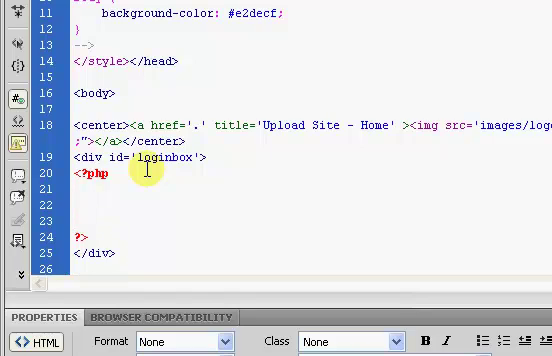
pyautogui.write('$')
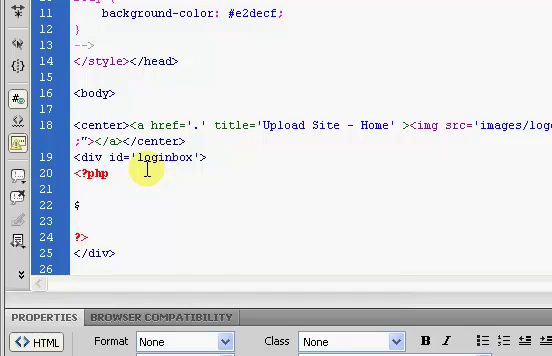
pyautogui.click(80, 204)
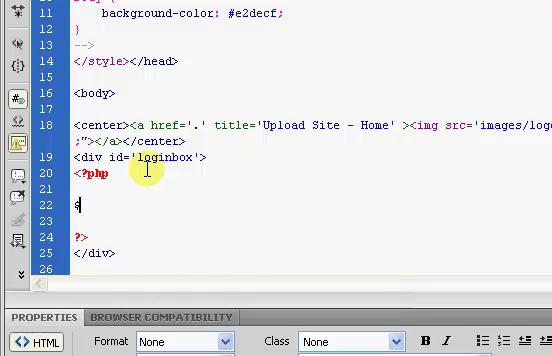
pyautogui.press('Backspace')
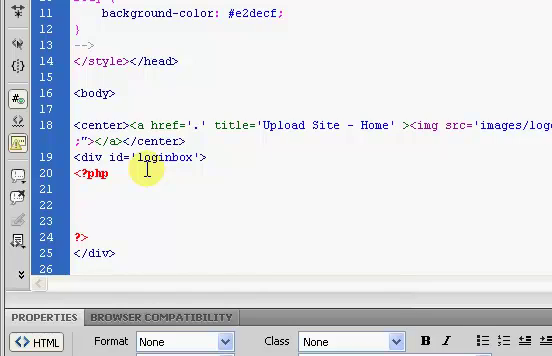
pyautogui.click(80, 203)
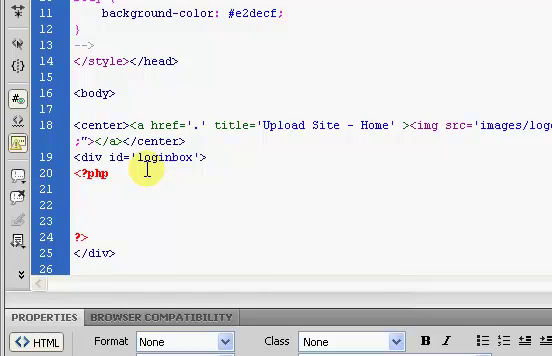
pyautogui.click(78, 205)
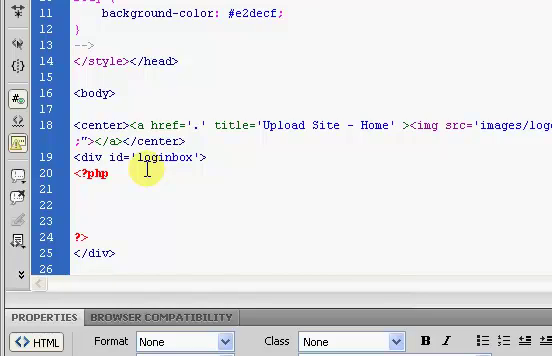
pyautogui.click(80, 205)
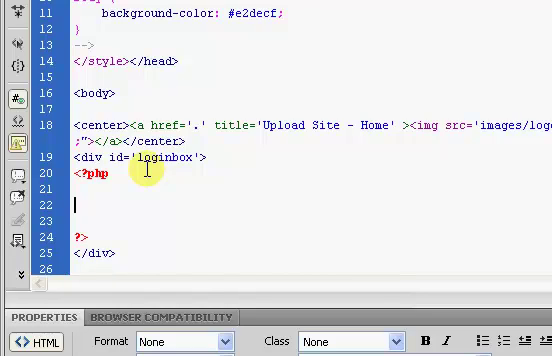